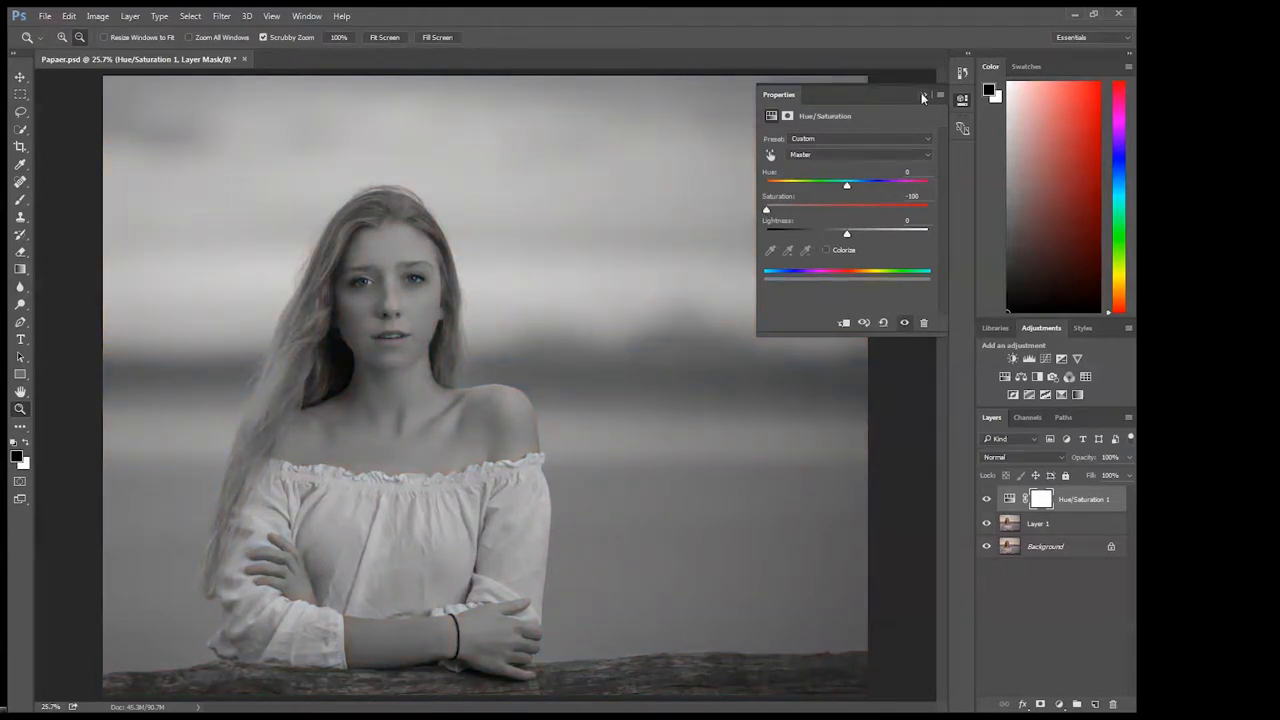
- Close the Hue/Saturation properties panel
click(1018, 457)
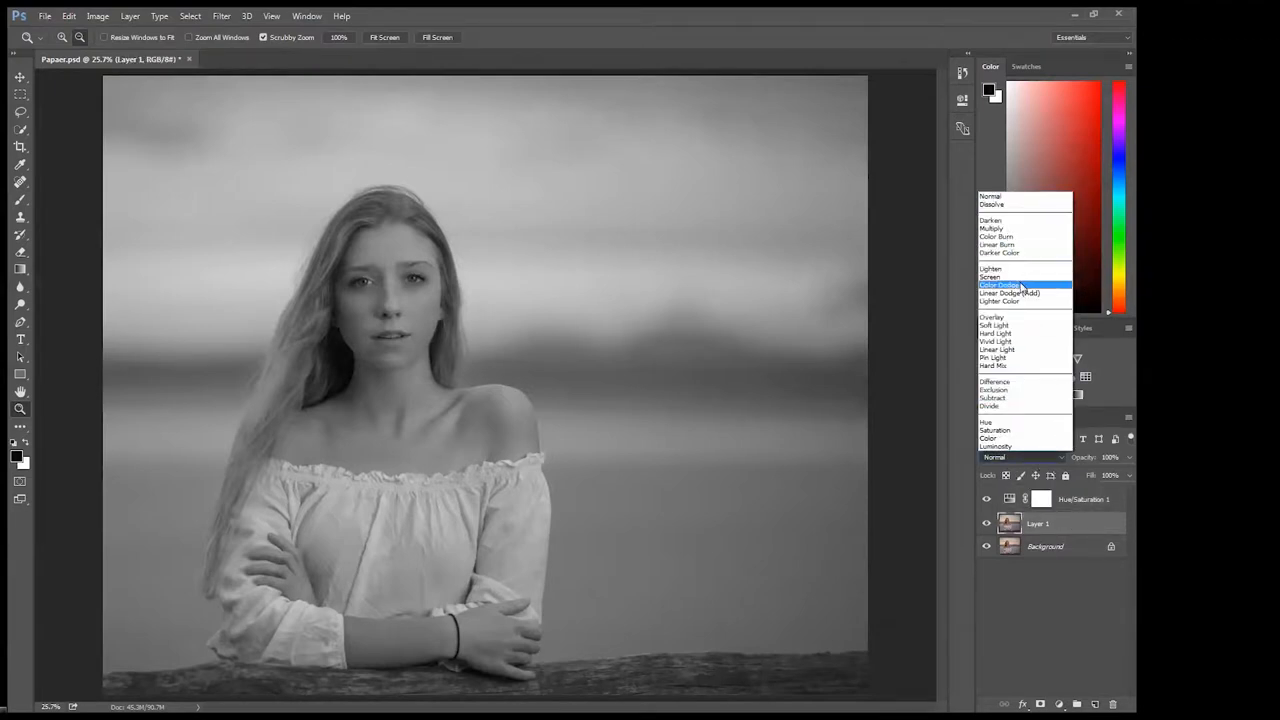
- Set Layer 1's blend mode to Color Dodge
click(1000, 285)
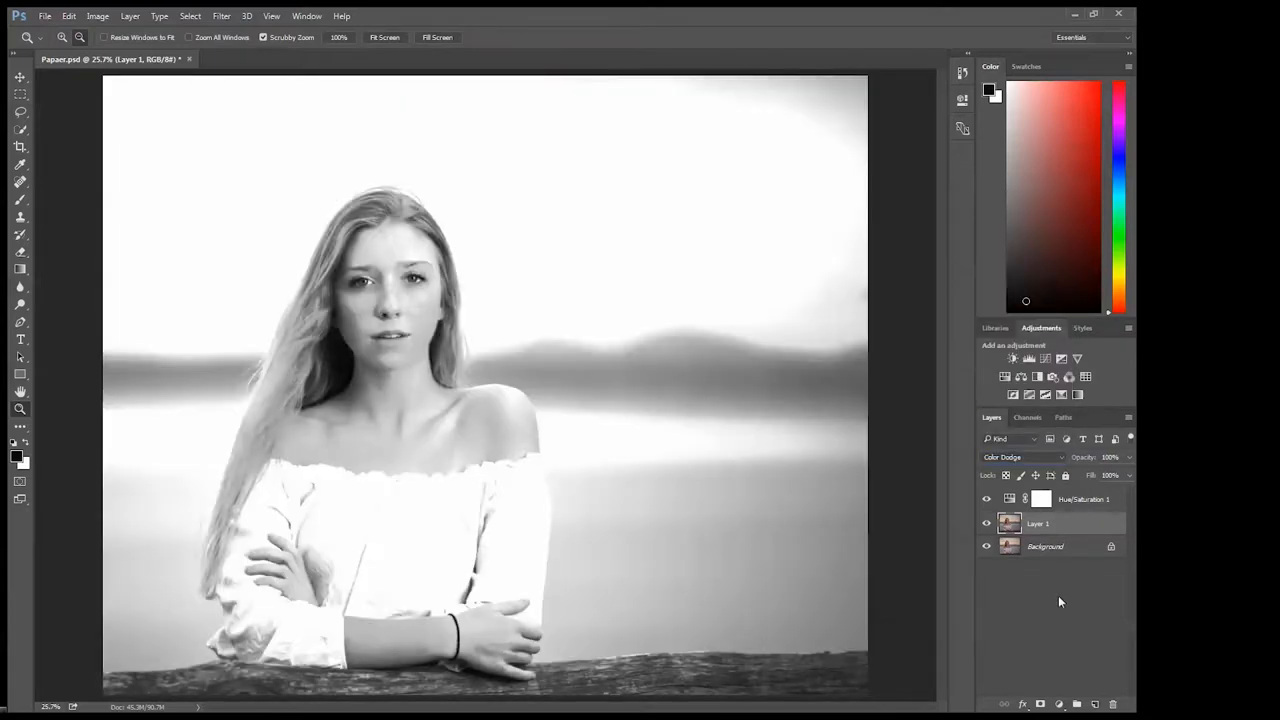
click(221, 16)
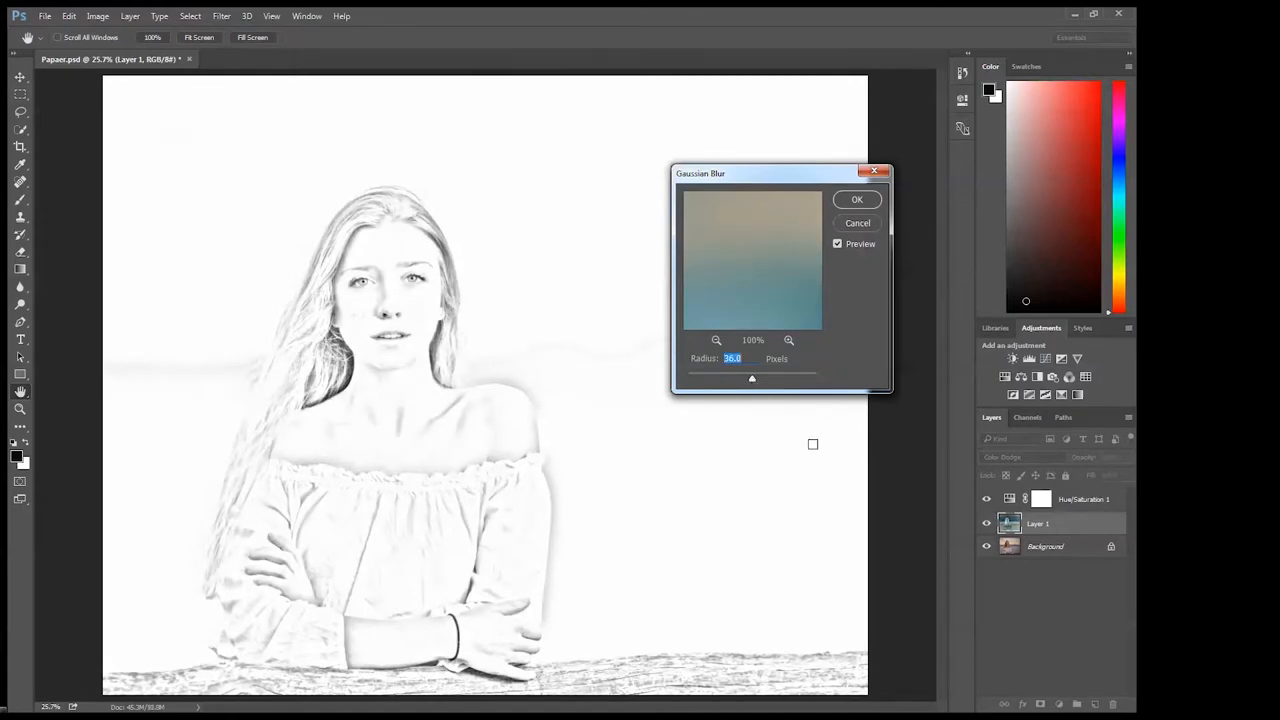
- Confirm a 36-pixel Gaussian Blur on Layer 1
click(857, 199)
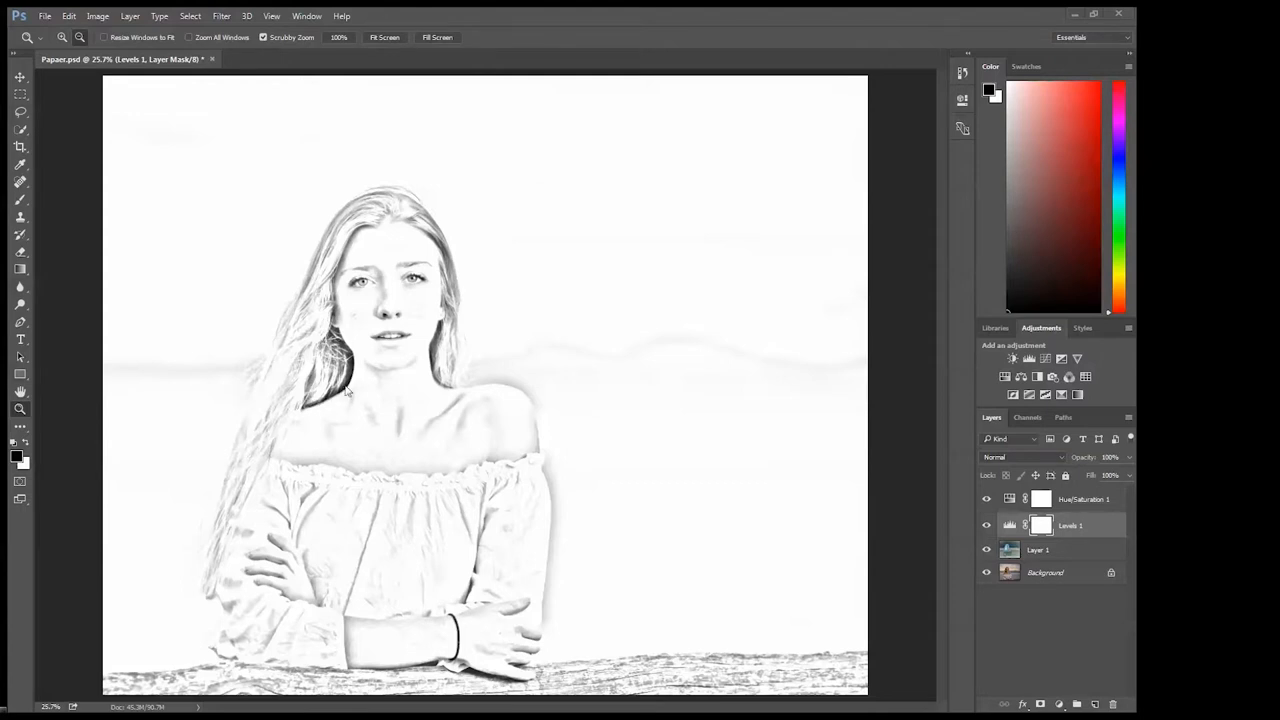
- Add a Levels adjustment layer above Layer 1 to darken the sketch lines
click(20, 76)
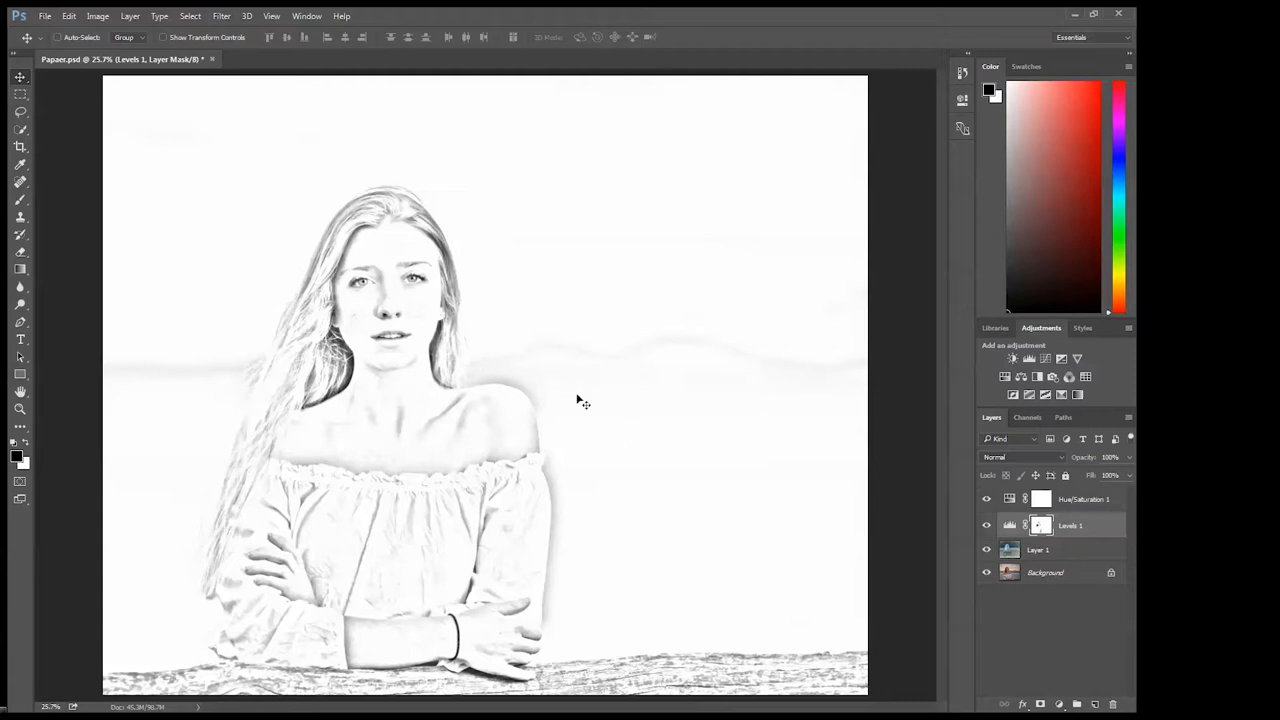
- Paint on the Levels 1 mask to limit the darkening
click(221, 15)
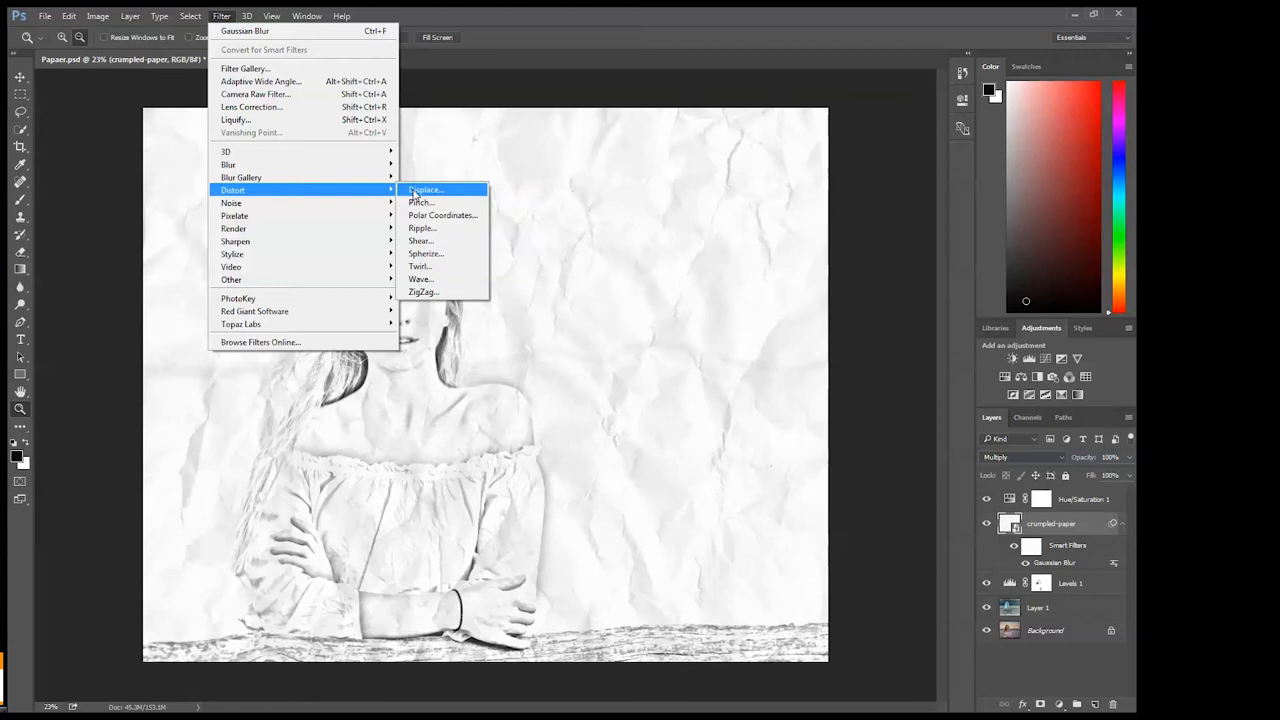